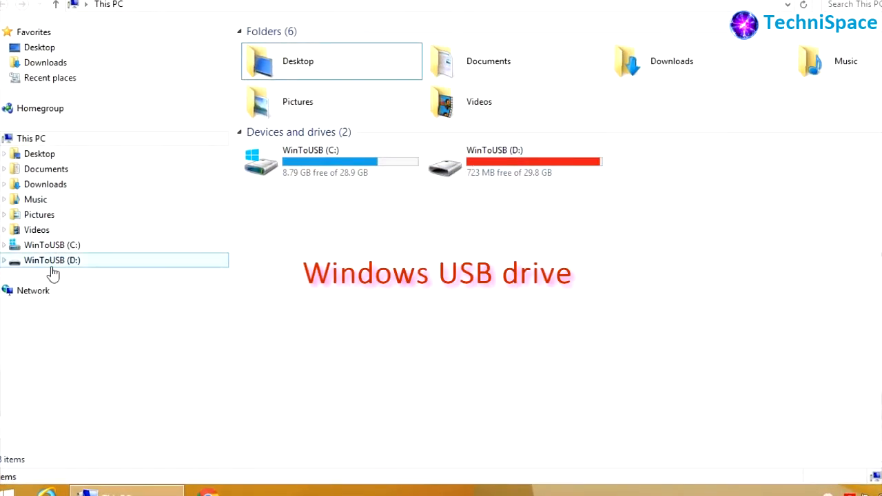
# Bring up the Start menu after confirming This PC lists only the WinToUSB C: and D: drives.
pyautogui.click(14, 491)
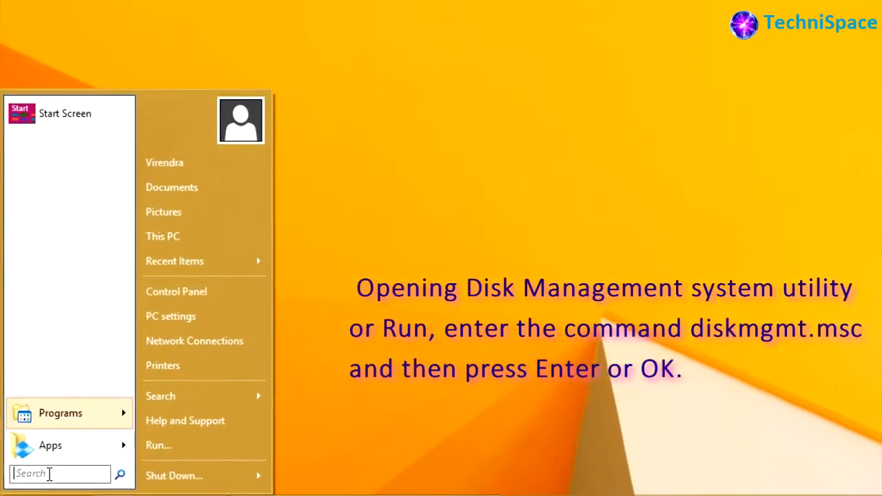
# Launch Disk Management from Start search, revealing Disk 0 as offline.
pyautogui.write('di')
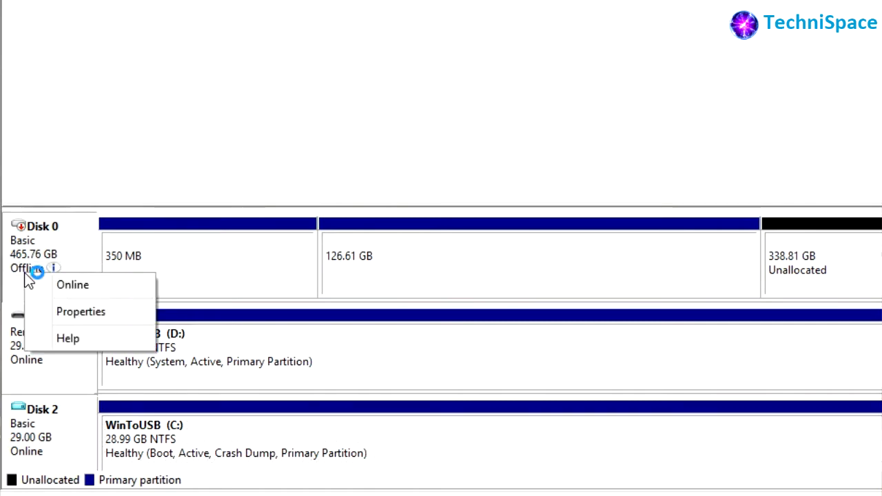
# Bring Disk 0 online, exposing E:, F: and 338.81 GB of unallocated space.
pyautogui.click(72, 283)
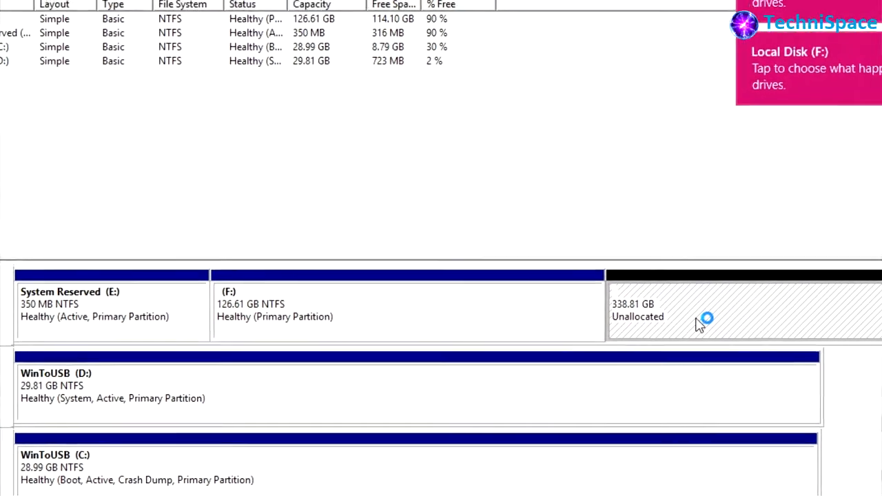
# Create a full-size simple volume on the 338.81 GB space as drive G with NTFS quick format.
pyautogui.rightClick(699, 323)
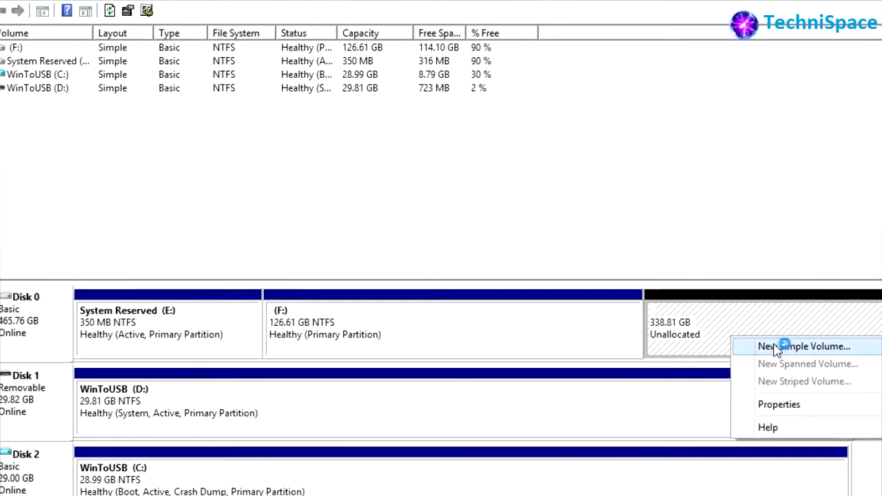
pyautogui.click(804, 346)
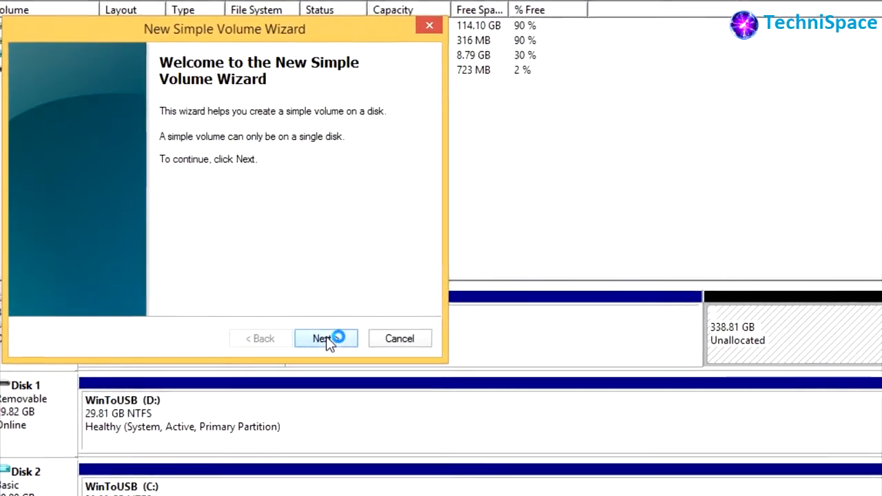
pyautogui.click(325, 339)
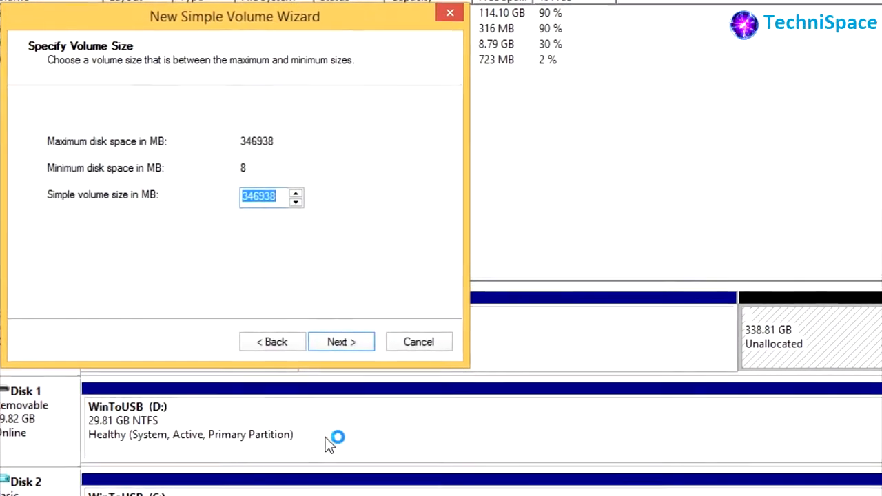
pyautogui.click(340, 341)
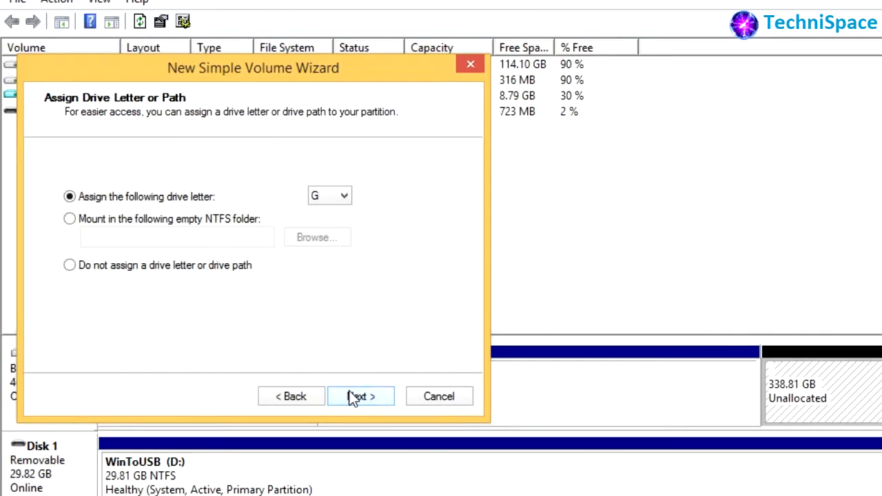
pyautogui.click(359, 395)
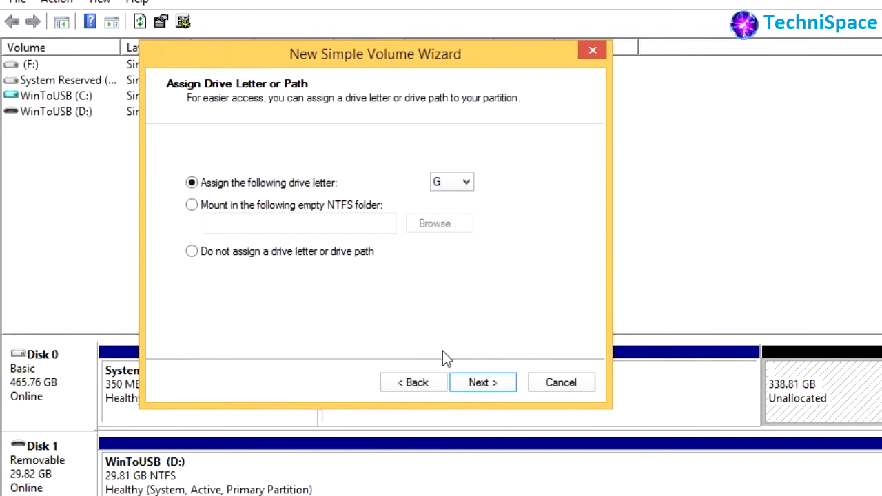
pyautogui.click(482, 383)
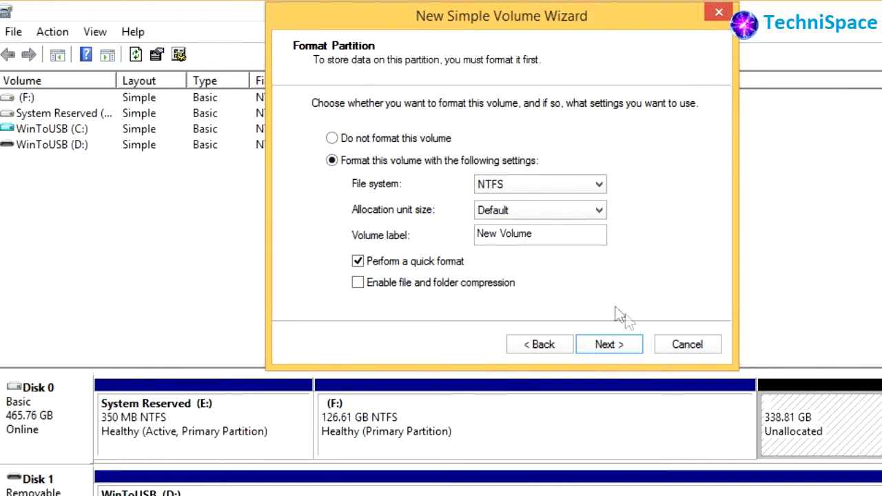
pyautogui.click(609, 345)
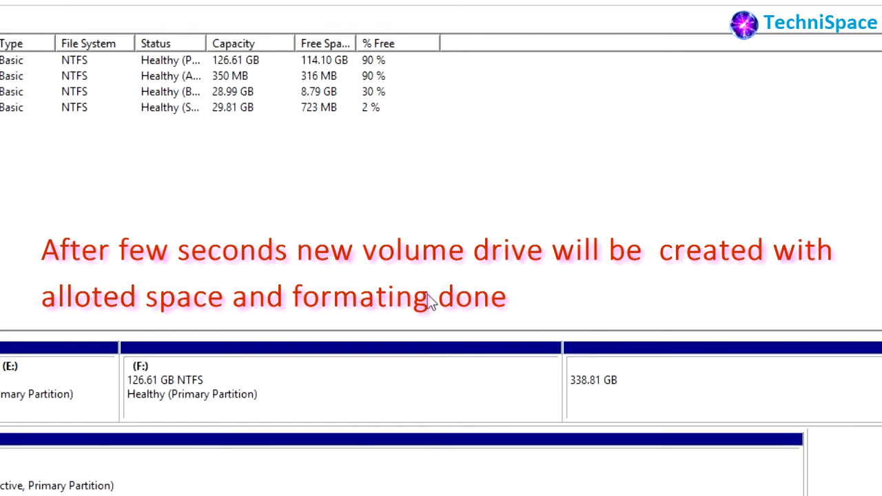
pyautogui.moveTo(430, 310)
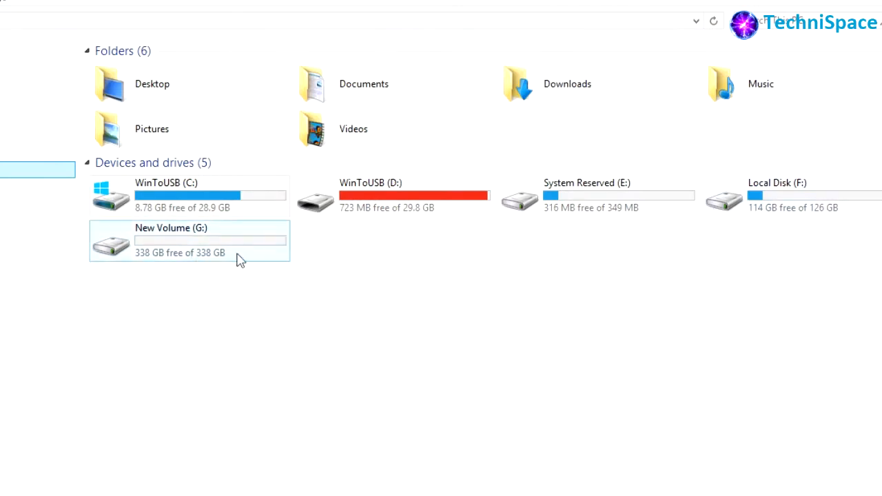
# Return to Disk Management after seeing New Volume (G:) with 338 GB free in This PC.
pyautogui.click(597, 195)
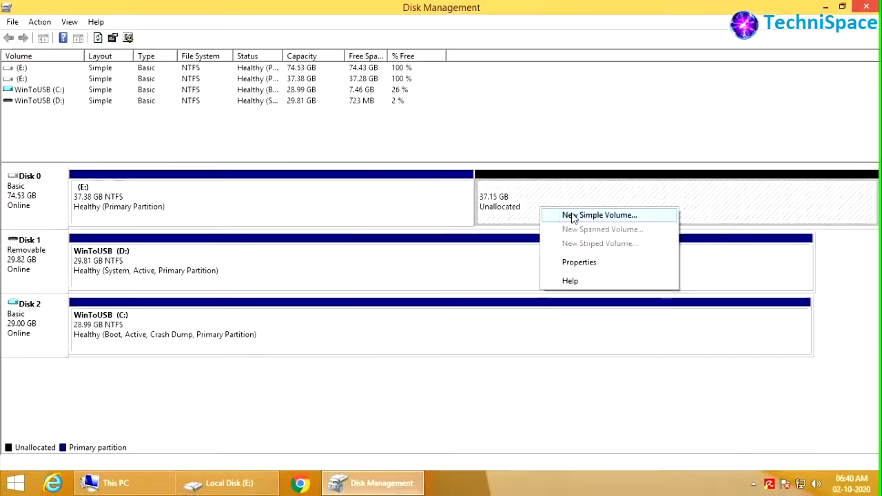
# Create a full 38042 MB NTFS volume as drive F with the label 'Local'.
pyautogui.click(598, 215)
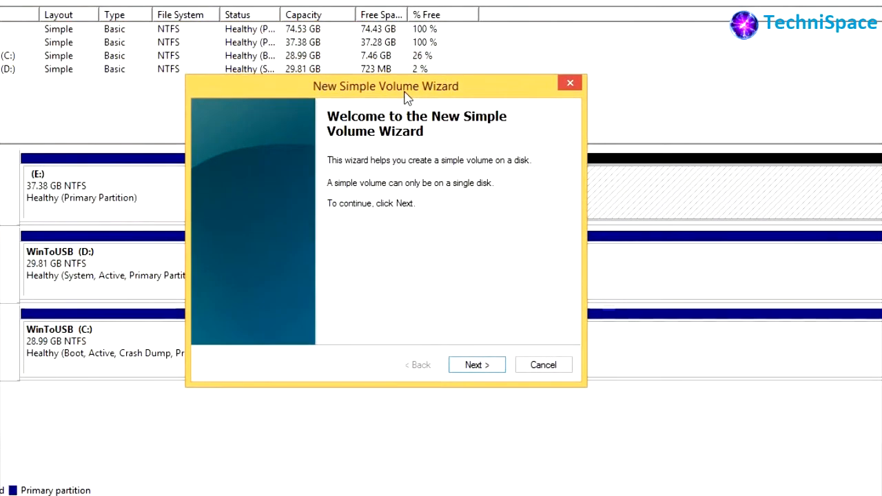
pyautogui.click(476, 363)
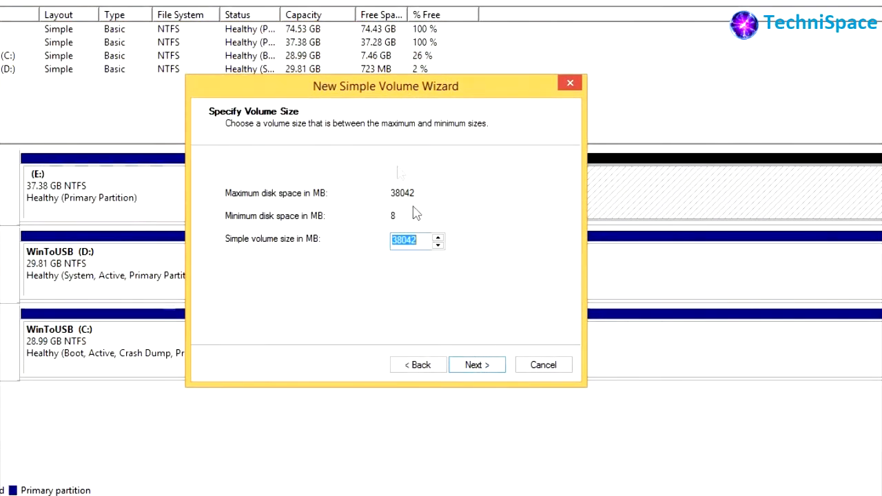
pyautogui.click(477, 364)
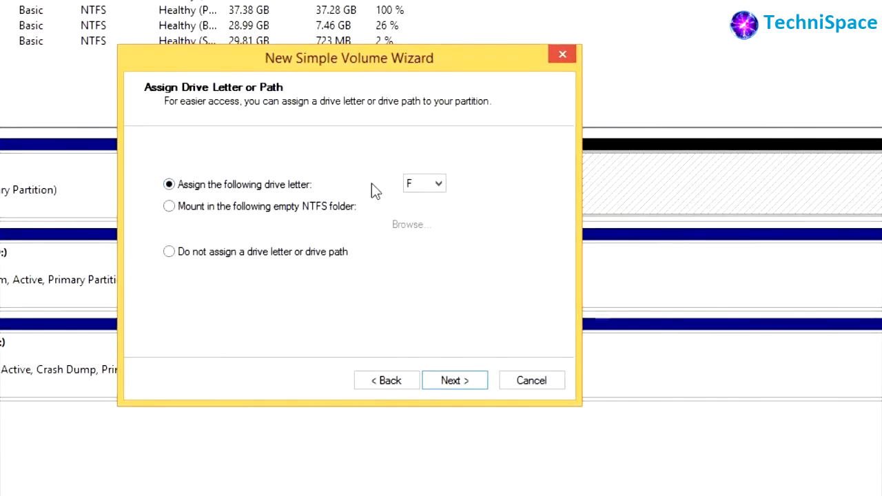
pyautogui.click(438, 182)
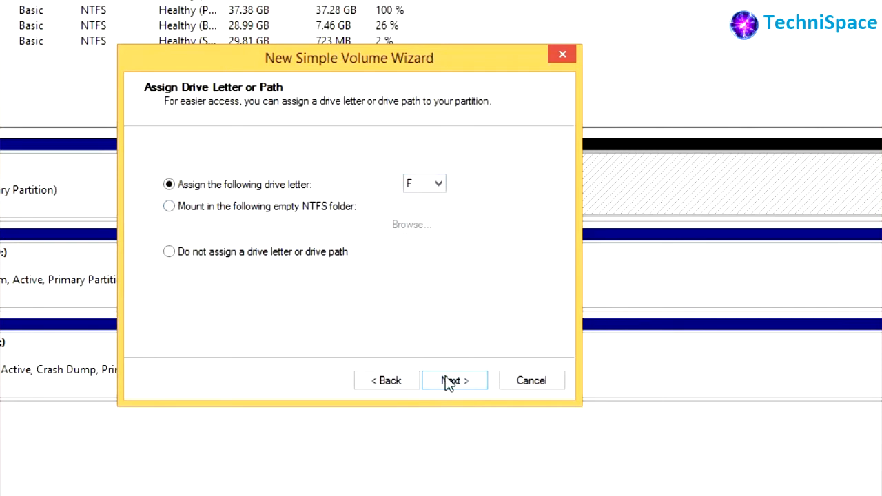
pyautogui.click(455, 381)
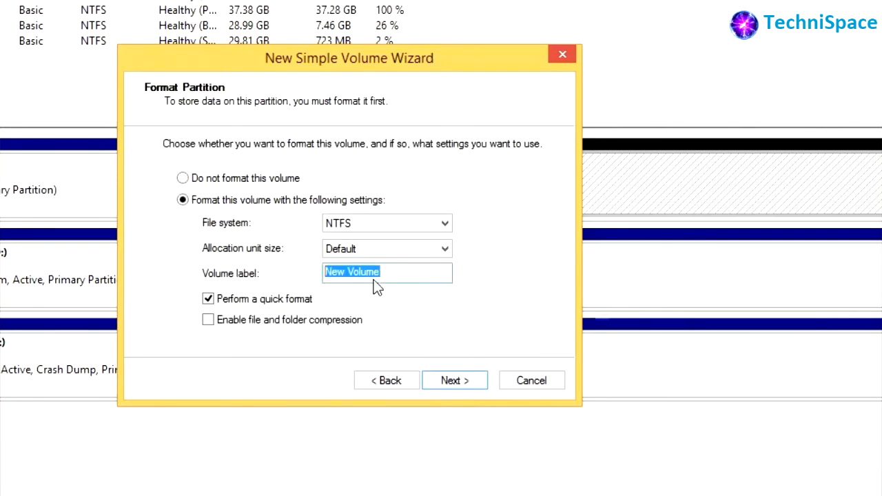
pyautogui.write('Local Di')
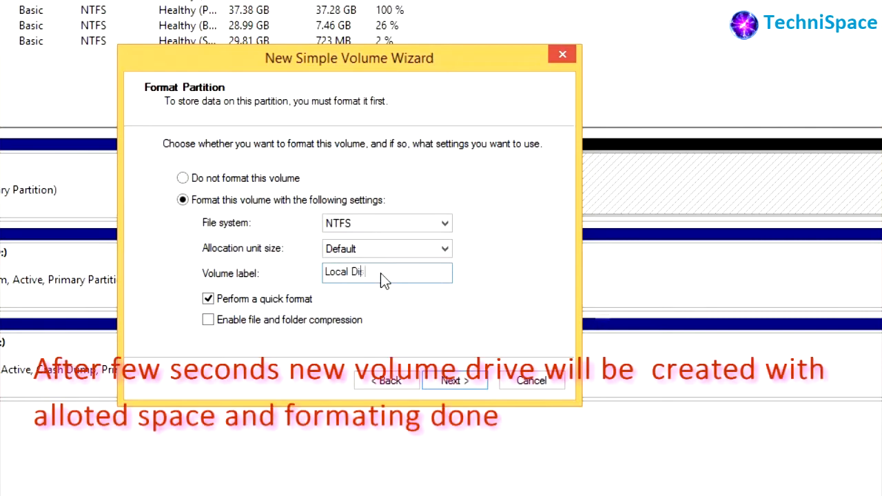
pyautogui.click(455, 380)
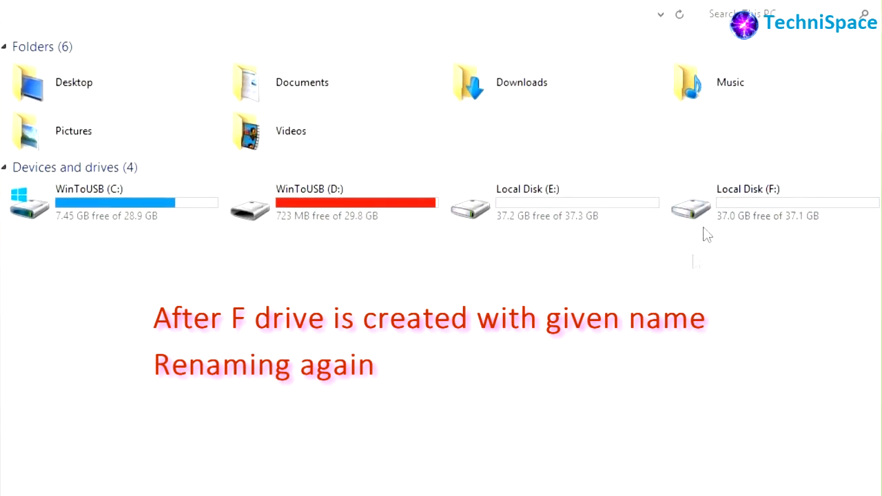
# Rename Local Disk (F:) to 'Local folder', granting administrator permission.
pyautogui.rightClick(758, 206)
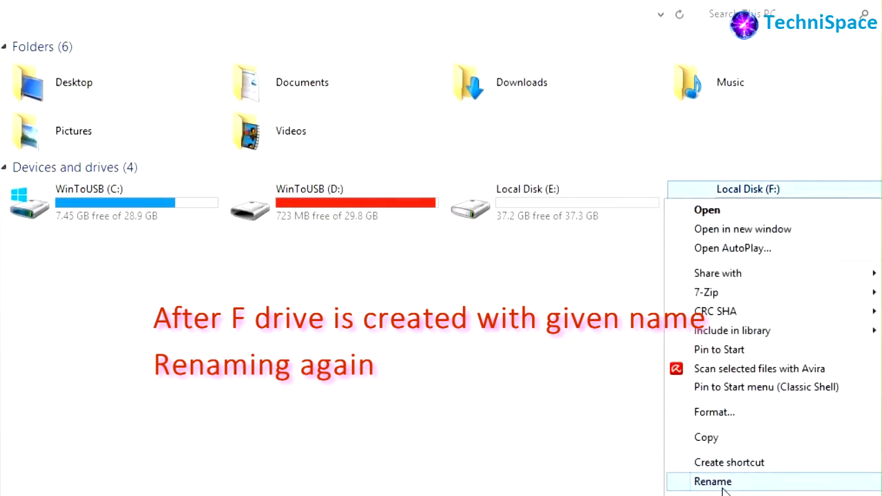
pyautogui.click(712, 480)
pyautogui.write('Local folder')
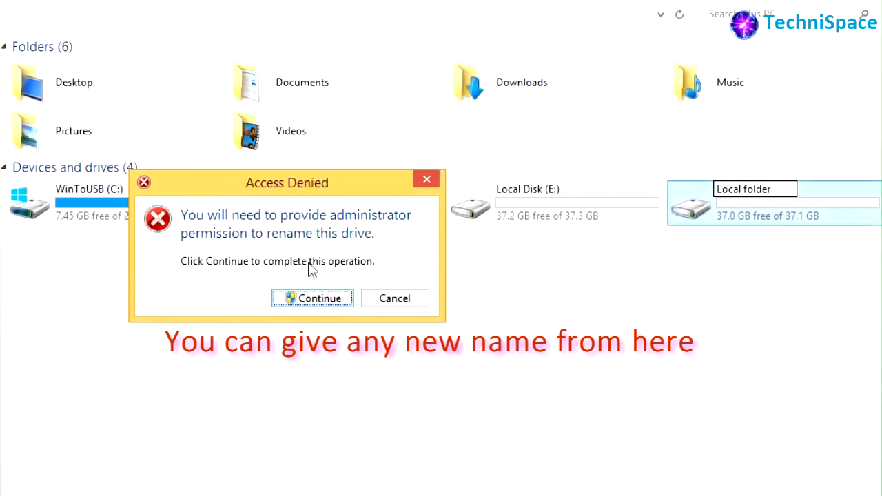
pyautogui.click(312, 298)
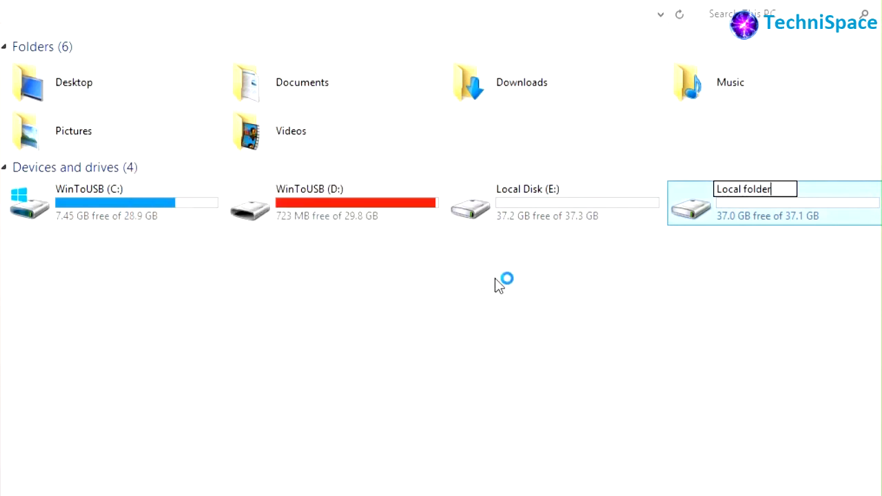
pyautogui.press('enter')
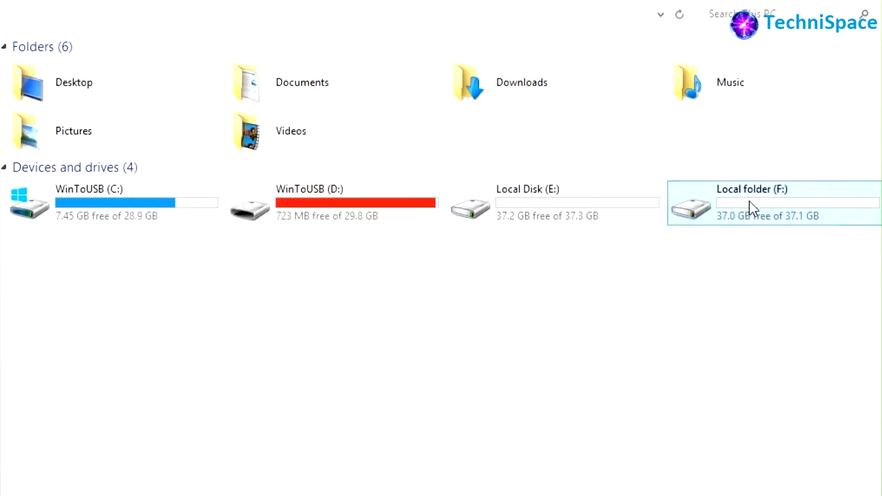